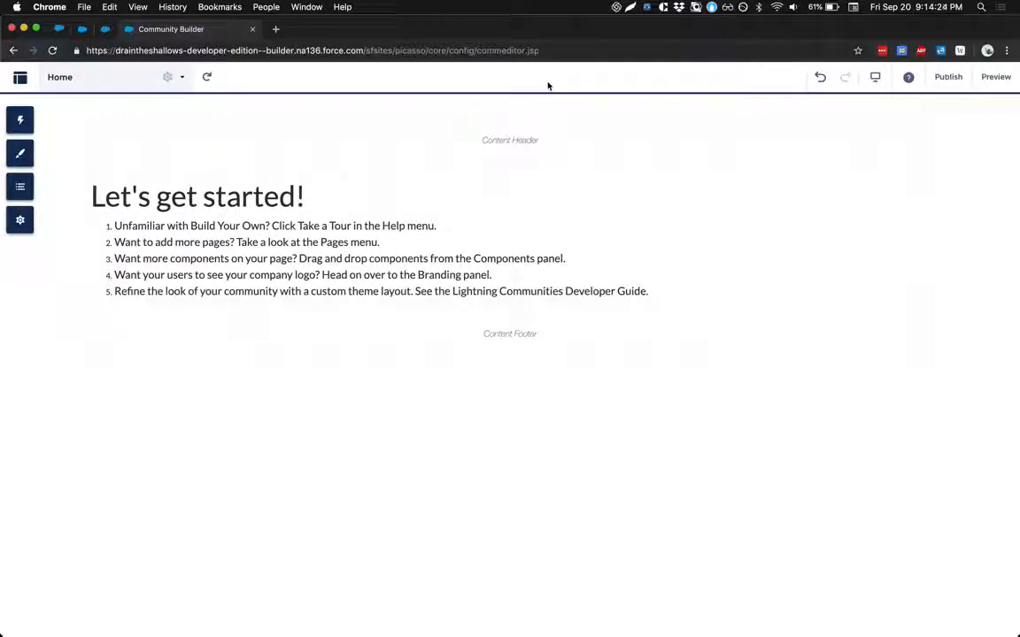
{"action": "mouse_move", "coordinate": [205, 78]}
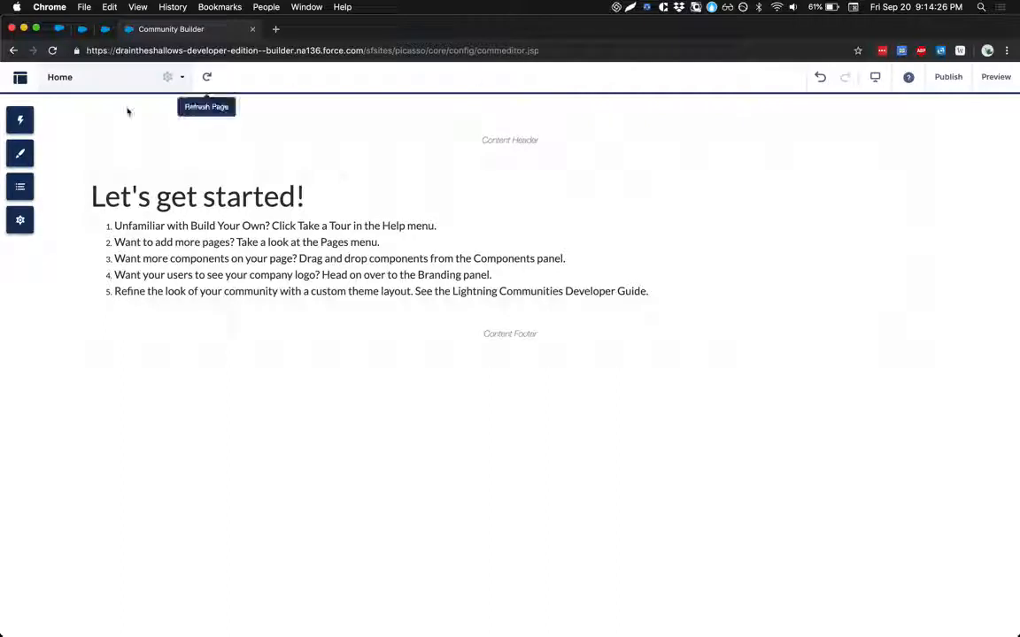
Show the Components list beside the starter page, with the Support group collapsed
{"action": "left_click", "coordinate": [17, 120]}
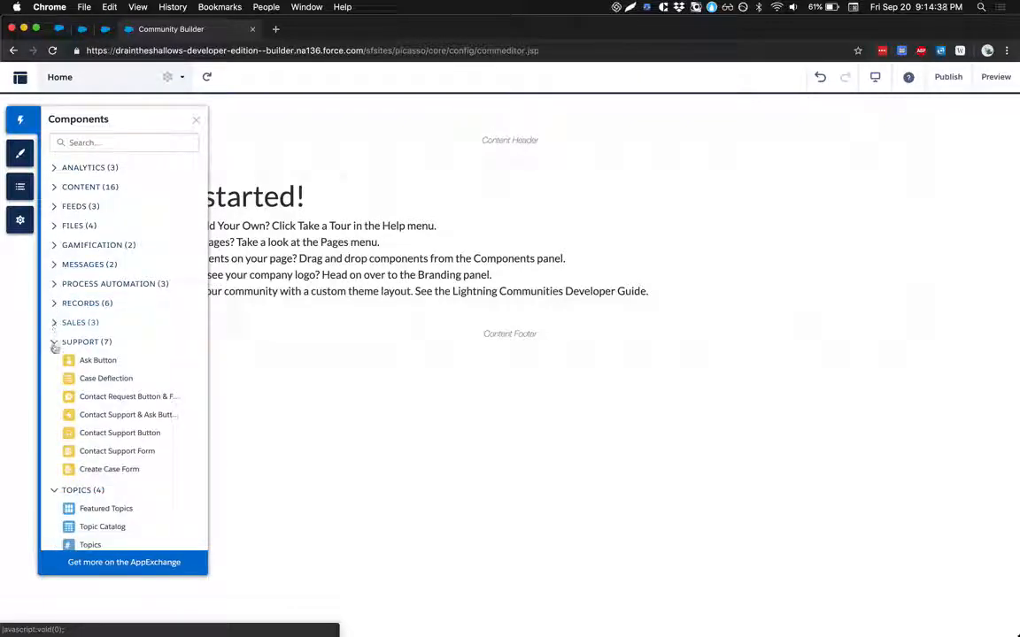
{"action": "left_click", "coordinate": [81, 342]}
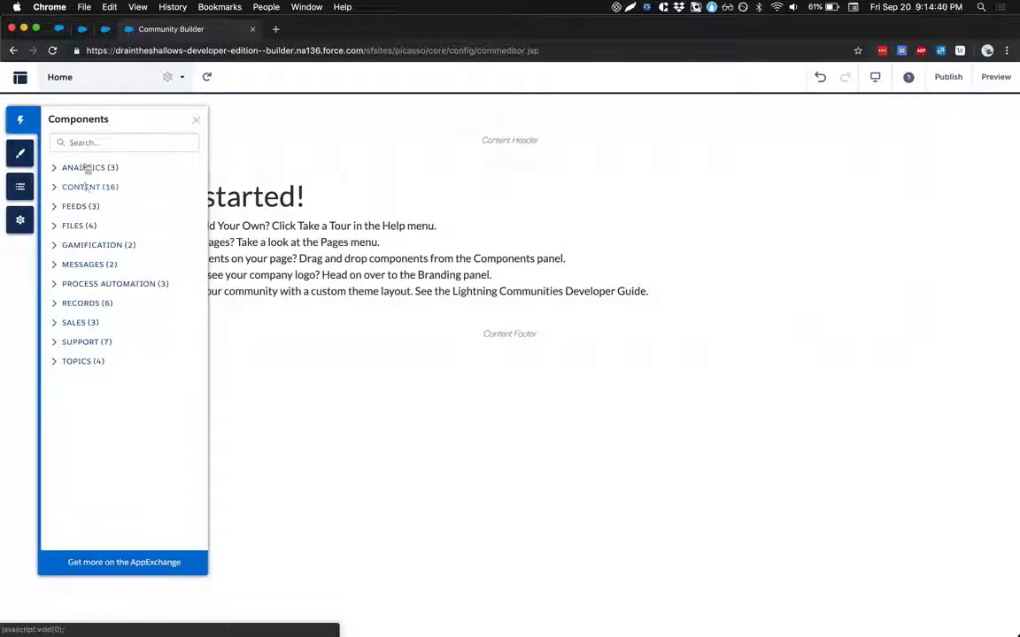
{"action": "mouse_move", "coordinate": [113, 209]}
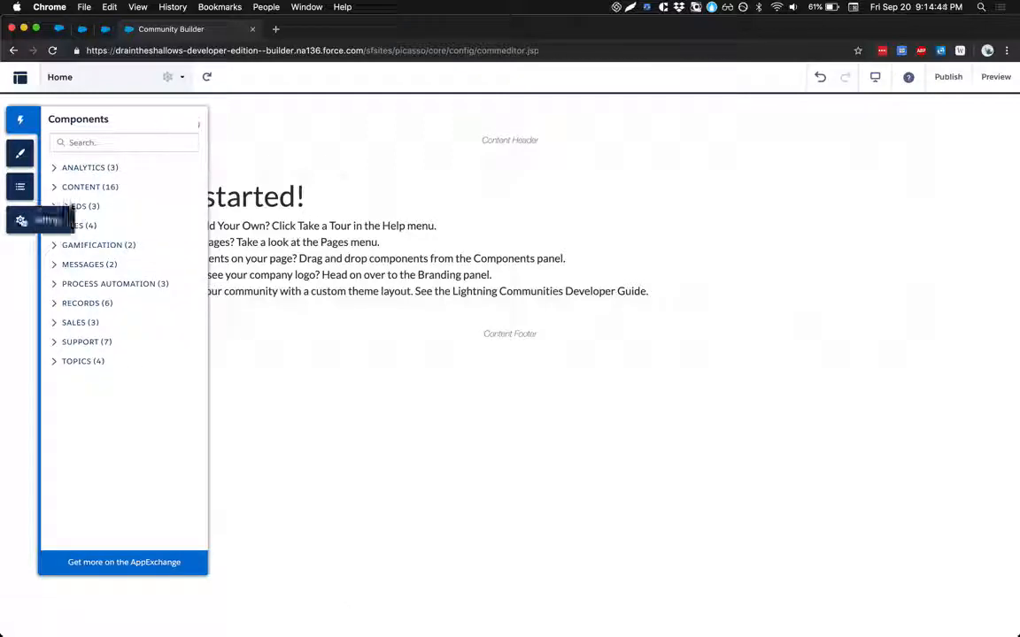
Turn on 'Show all components' in the builder's Advanced settings
{"action": "left_click", "coordinate": [21, 220]}
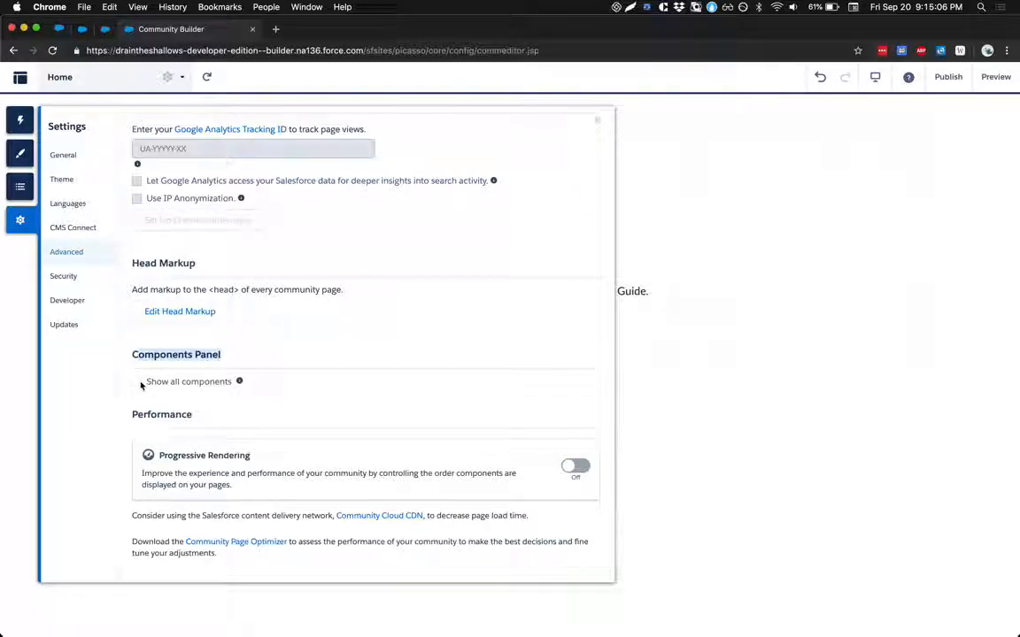
{"action": "left_click", "coordinate": [135, 382]}
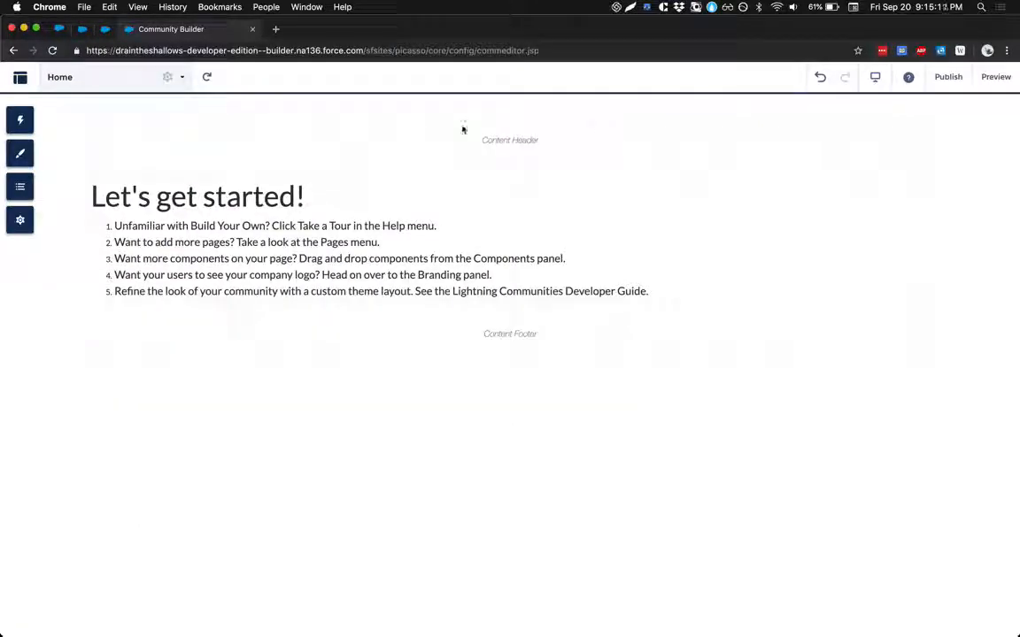
Reopen the Components list and expand only the Analytics group, now listing six components
{"action": "left_click", "coordinate": [20, 121]}
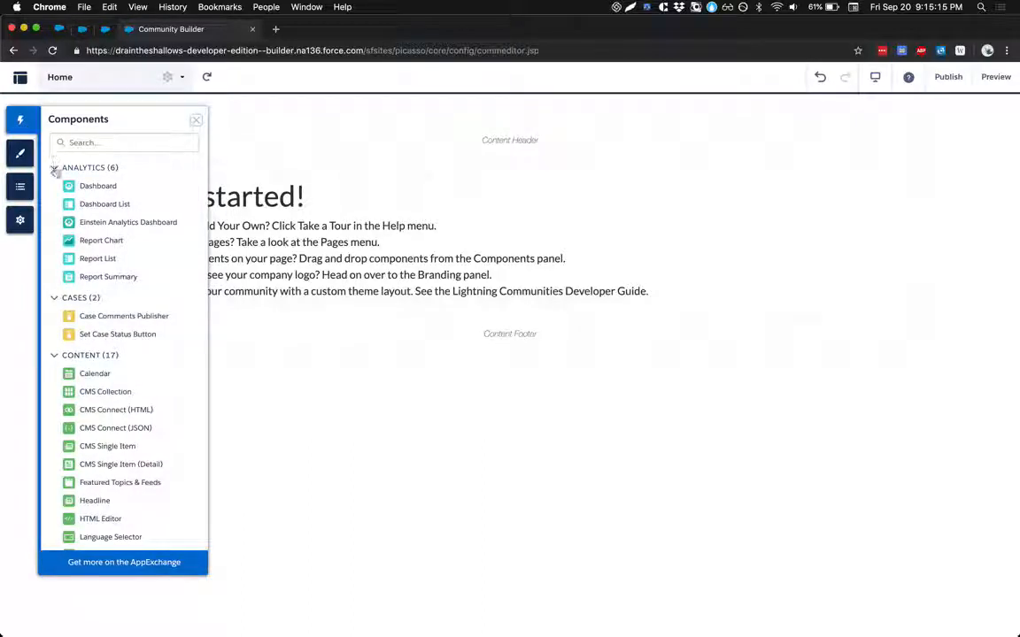
{"action": "left_click", "coordinate": [55, 167]}
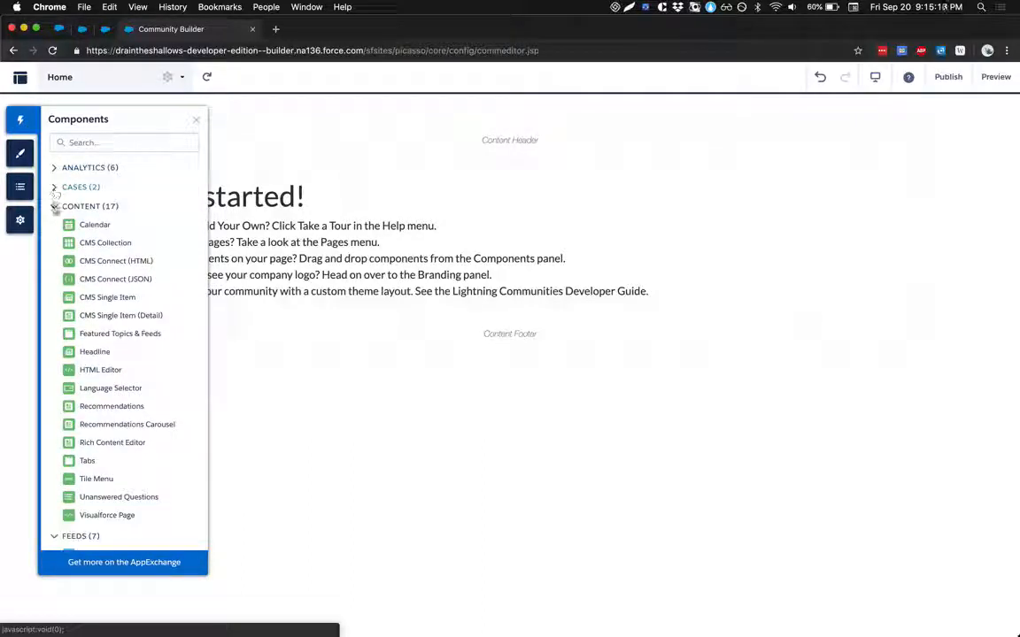
{"action": "left_click", "coordinate": [55, 205]}
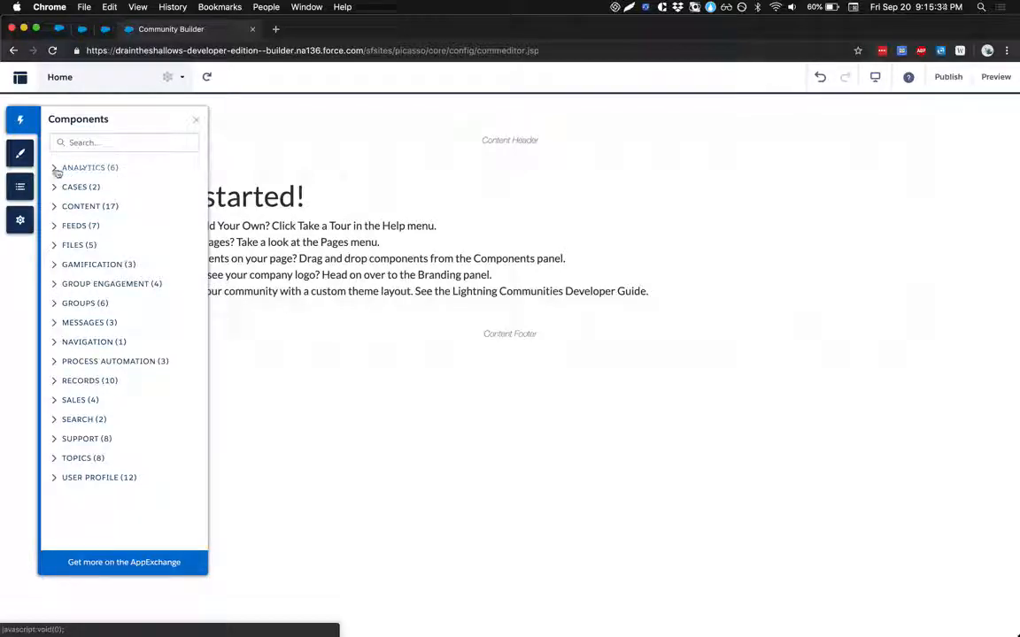
{"action": "left_click", "coordinate": [56, 166]}
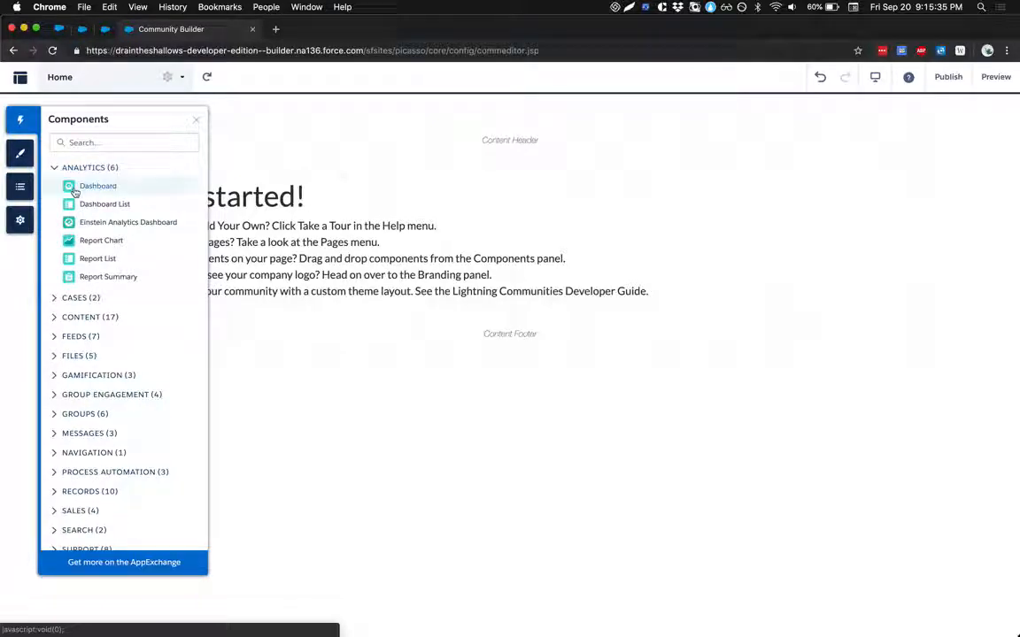
{"action": "mouse_move", "coordinate": [97, 186]}
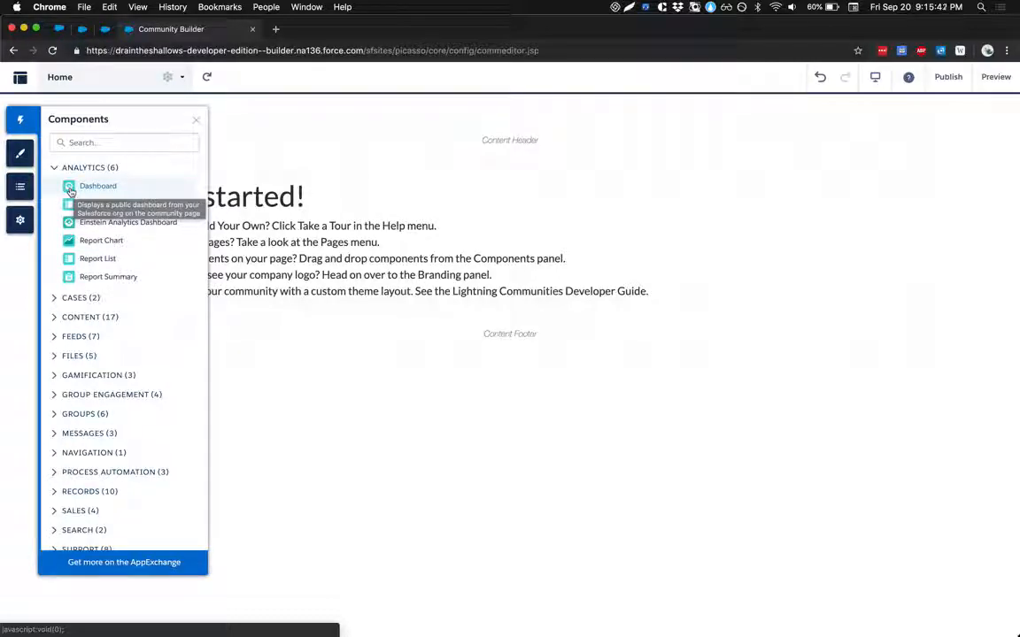
{"action": "mouse_move", "coordinate": [371, 139]}
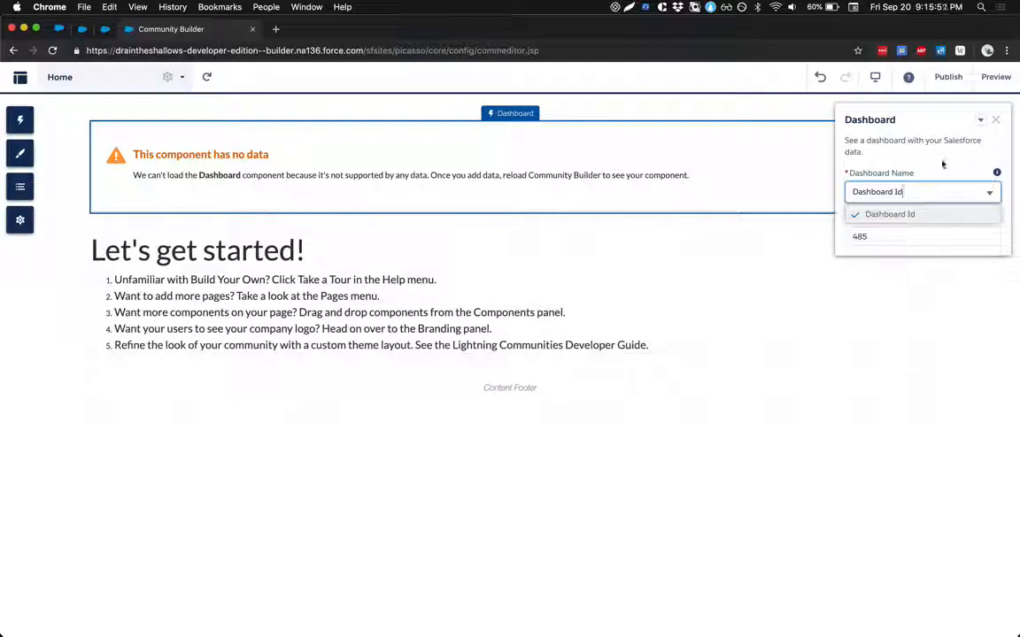
Review the Dashboard component's properties and delete its earlier duplicate
{"action": "left_click", "coordinate": [886, 214]}
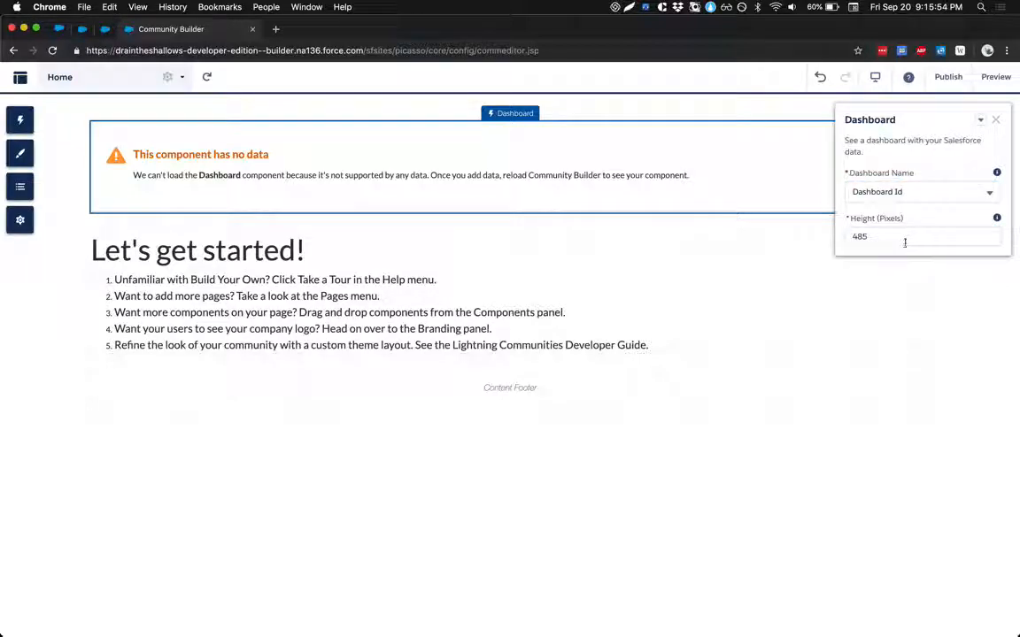
{"action": "left_click", "coordinate": [903, 237]}
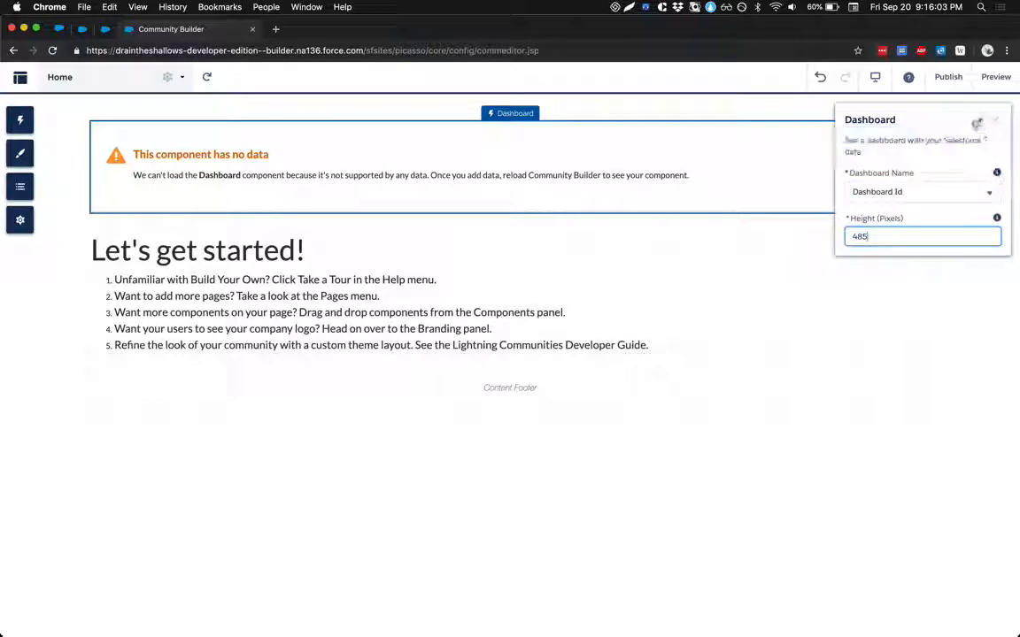
{"action": "left_click", "coordinate": [981, 121]}
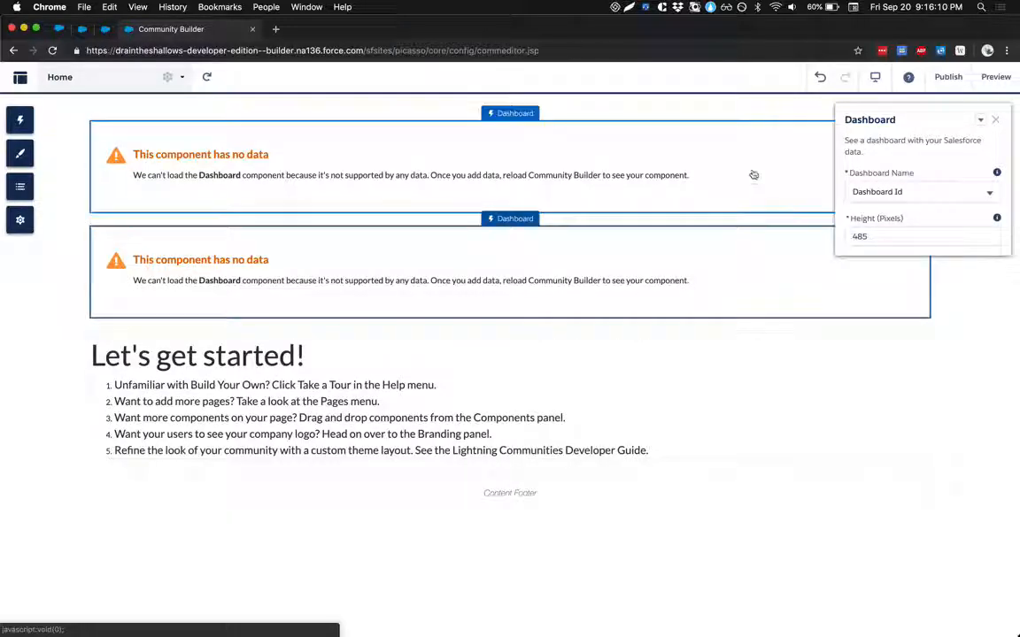
{"action": "left_click", "coordinate": [977, 120]}
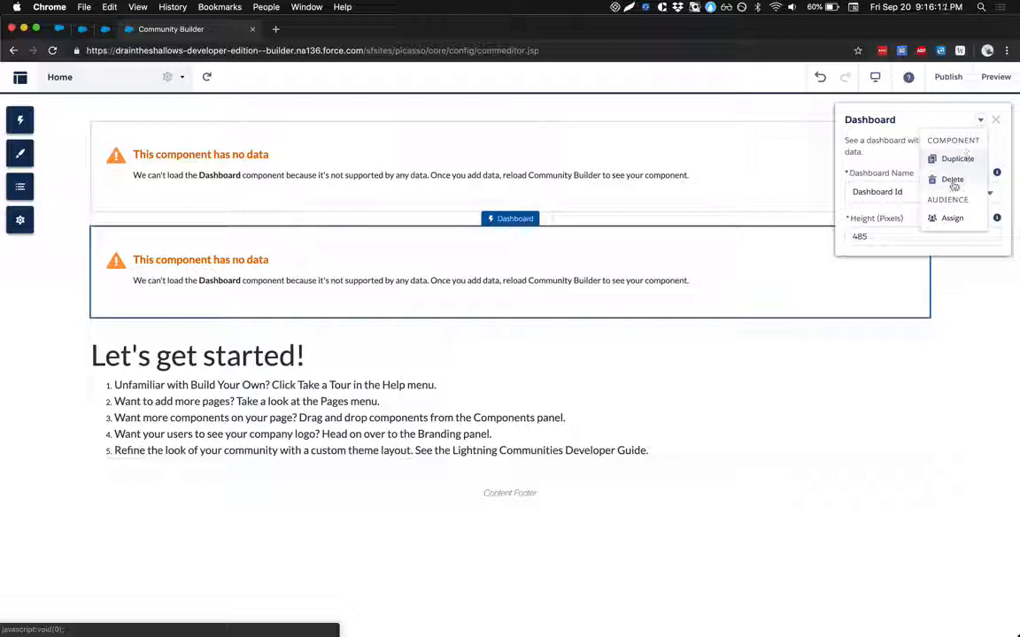
{"action": "left_click", "coordinate": [952, 179]}
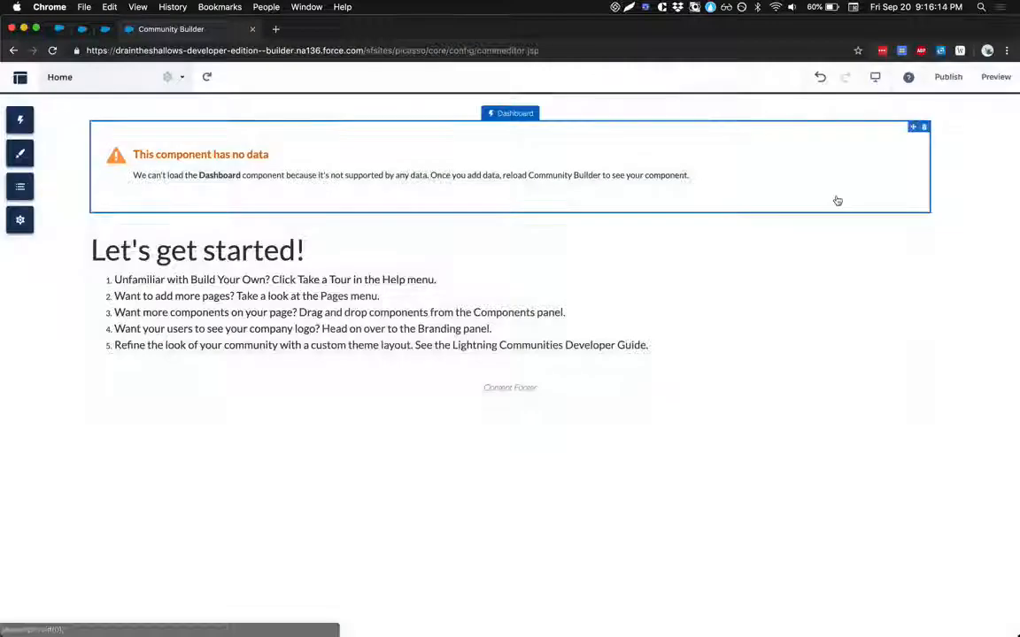
{"action": "left_click", "coordinate": [913, 128]}
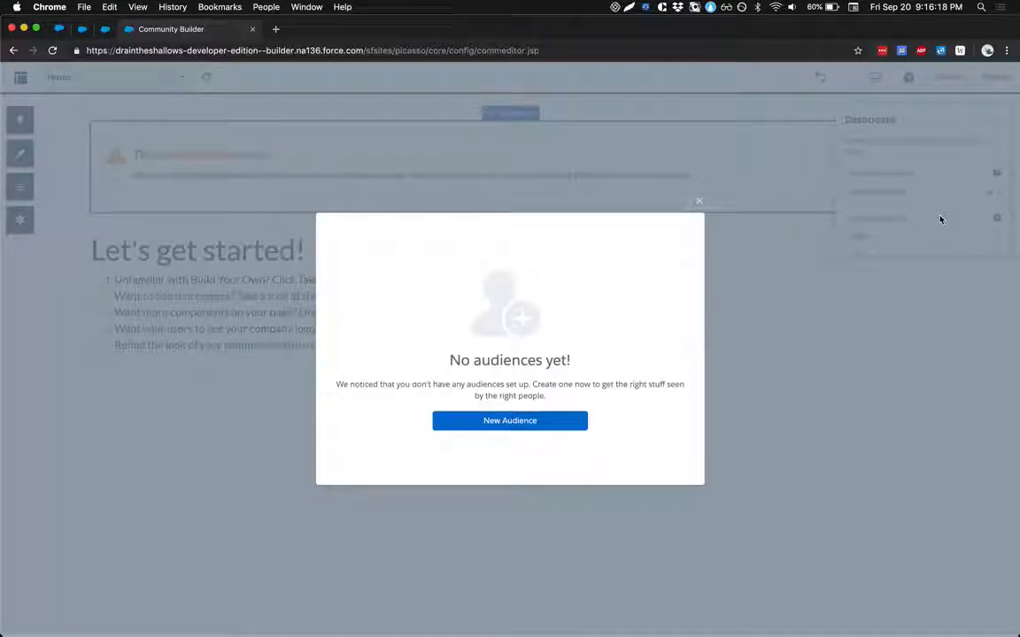
{"action": "mouse_move", "coordinate": [548, 439]}
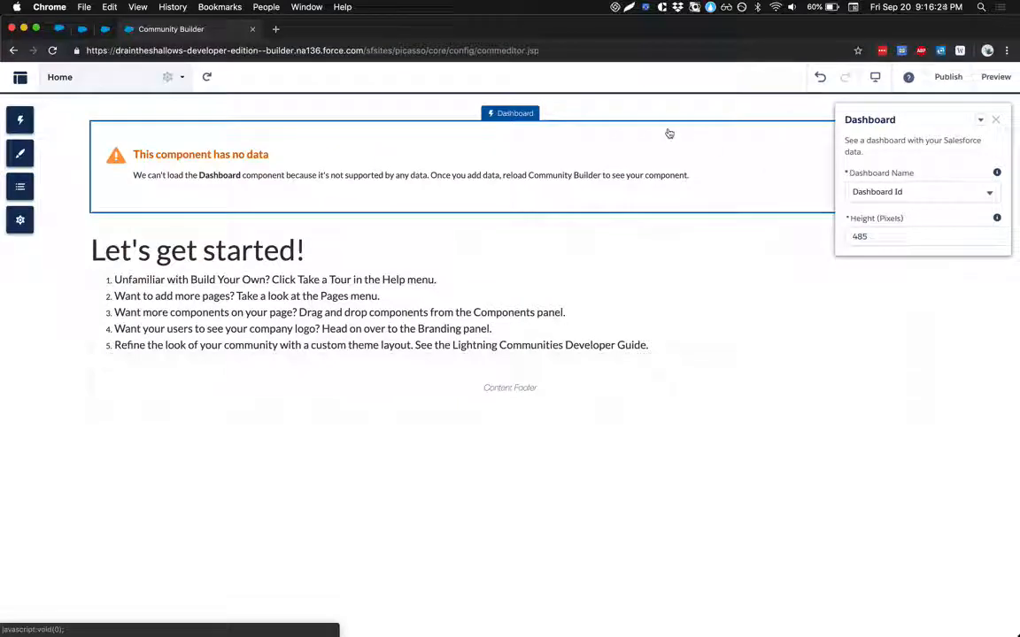
{"action": "mouse_move", "coordinate": [658, 133]}
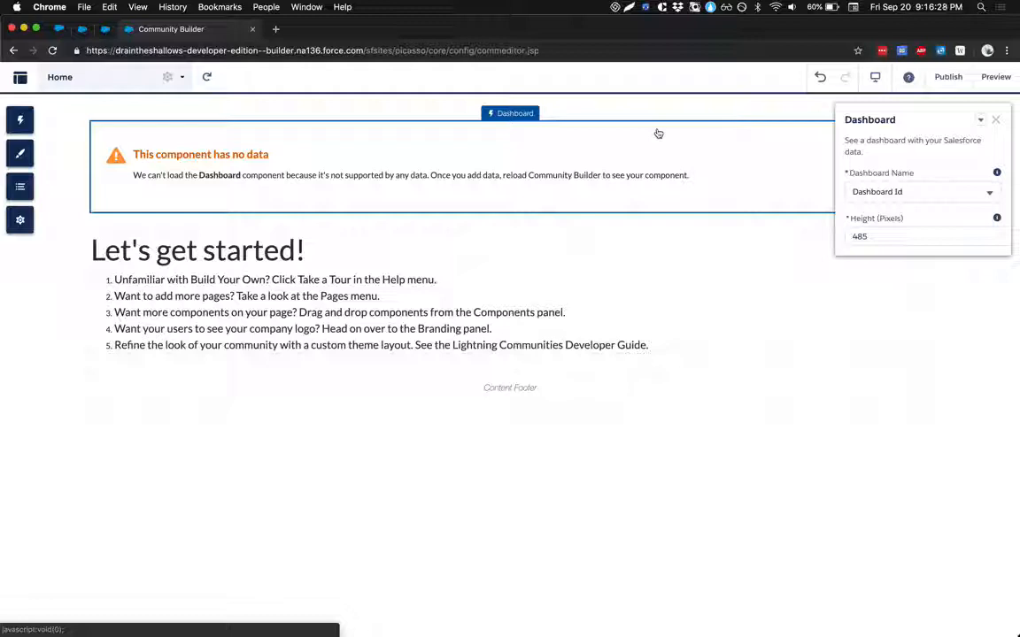
Duplicate the Dashboard component and give the copy a height of 600 pixels
{"action": "left_click", "coordinate": [981, 121]}
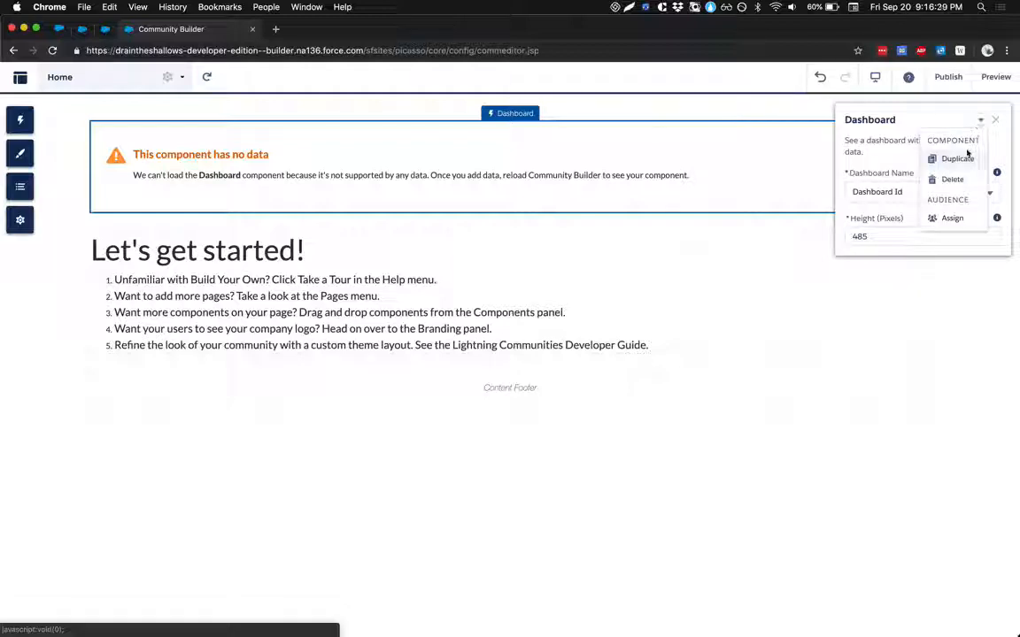
{"action": "left_click", "coordinate": [954, 160]}
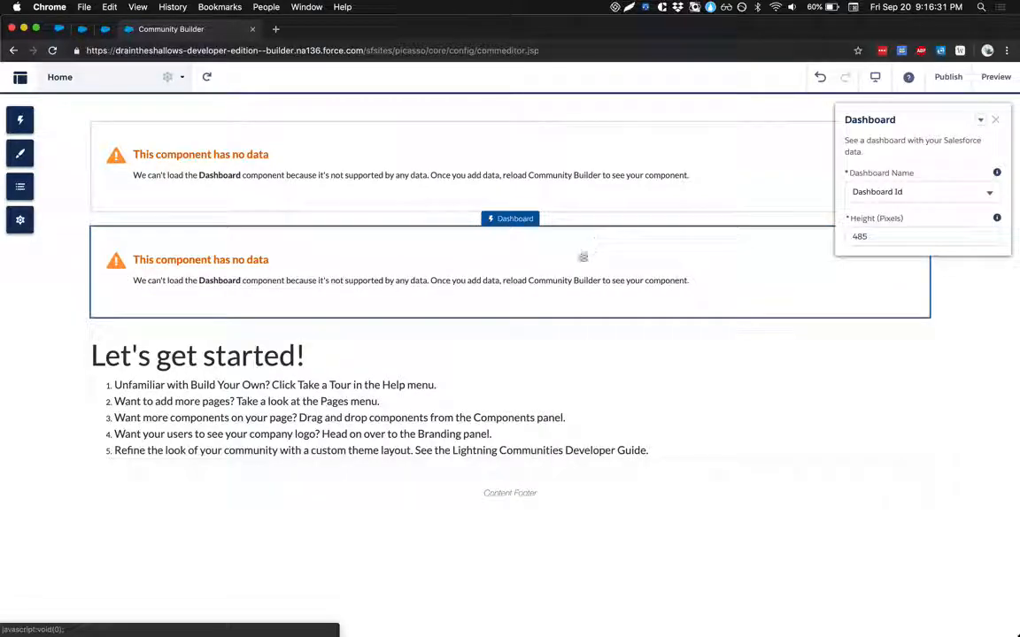
{"action": "mouse_move", "coordinate": [583, 259]}
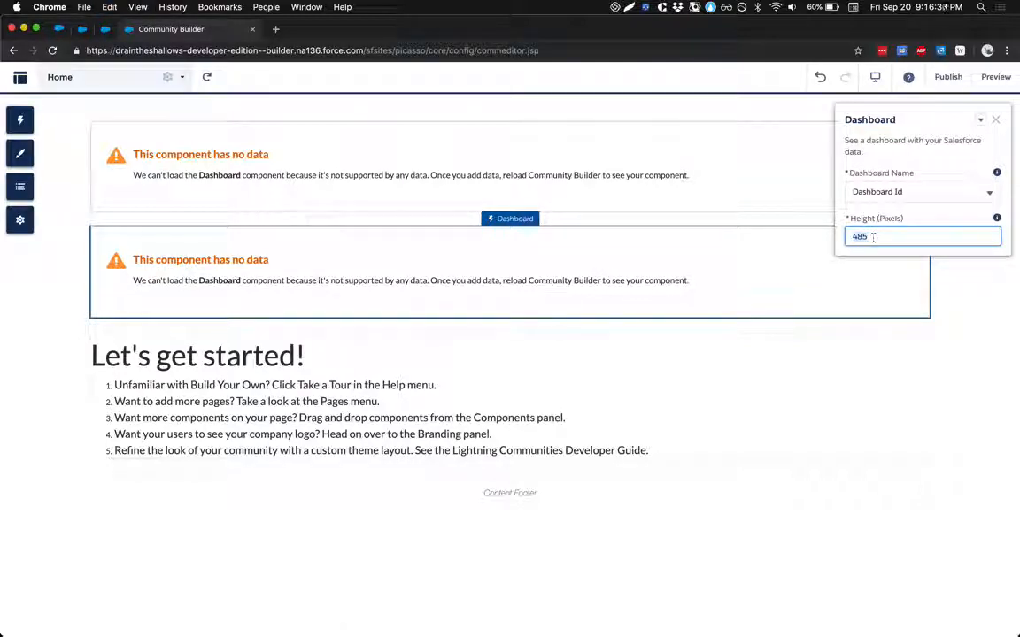
{"action": "type", "text": "600"}
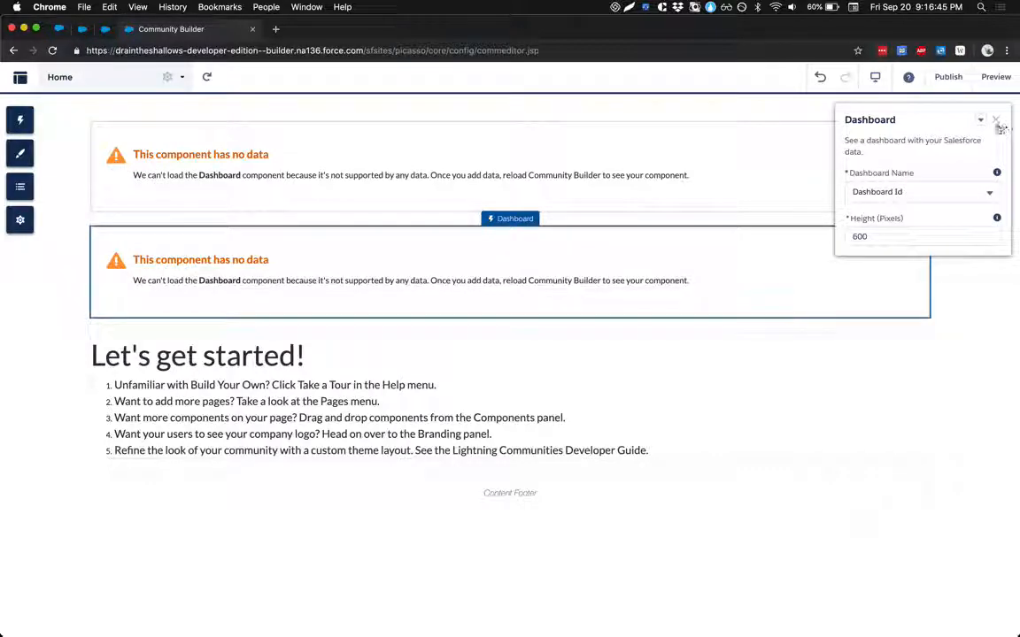
{"action": "left_click", "coordinate": [991, 119]}
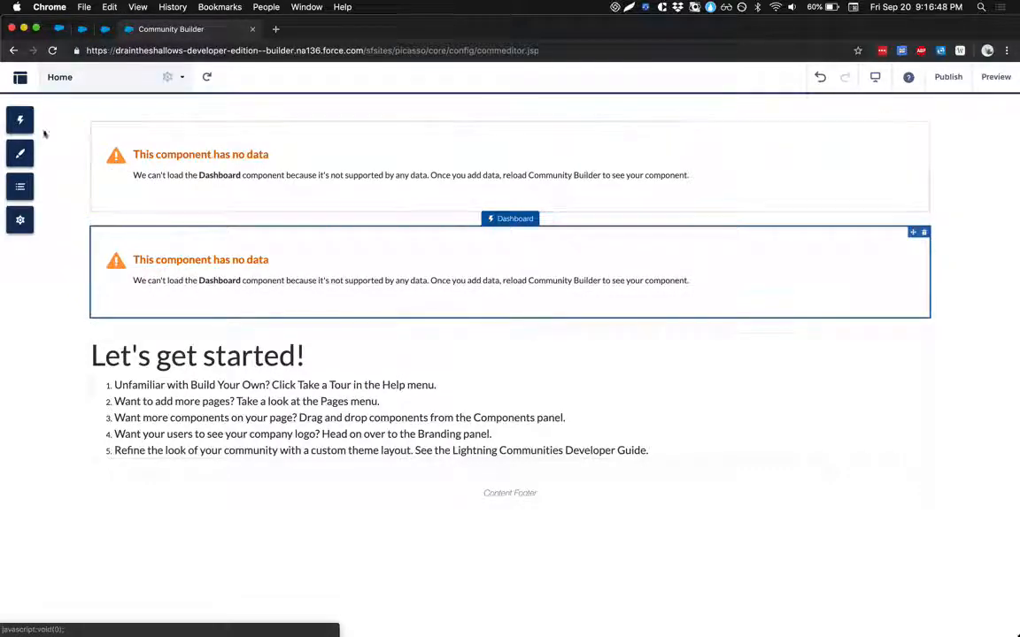
Go to the Record List page and show its available Analytics components
{"action": "left_click", "coordinate": [20, 121]}
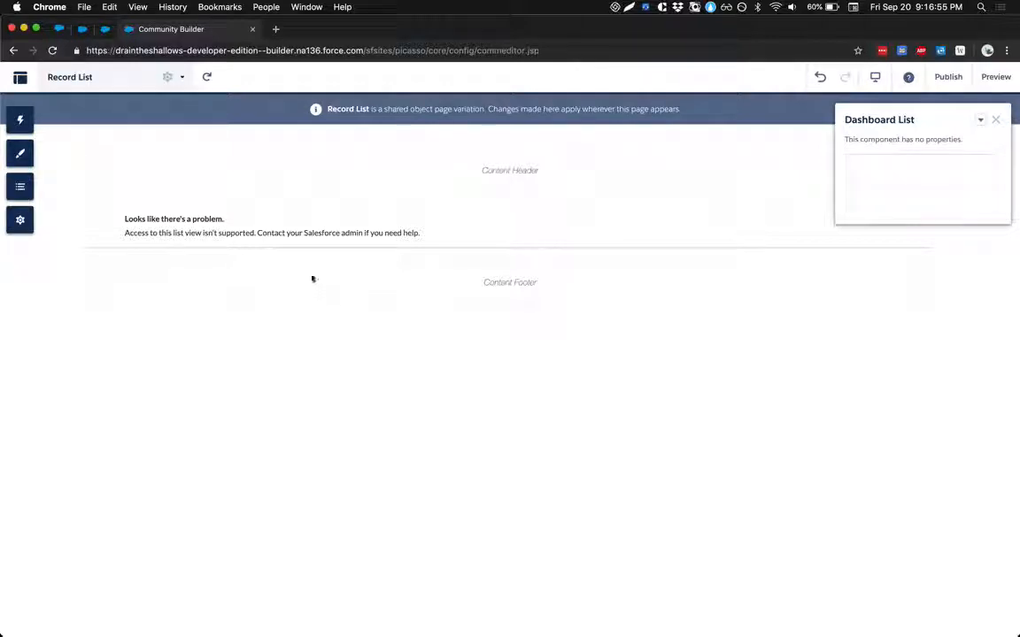
{"action": "left_click", "coordinate": [322, 234]}
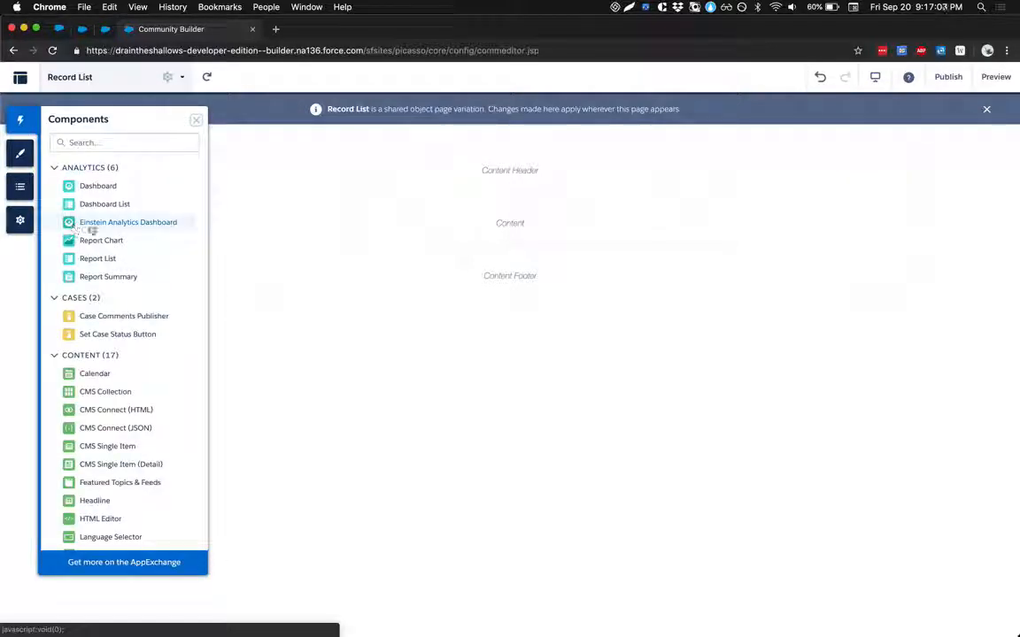
Try an Einstein Analytics Dashboard with no dashboards available, remove it and place a Report Chart instead
{"action": "left_click", "coordinate": [128, 223]}
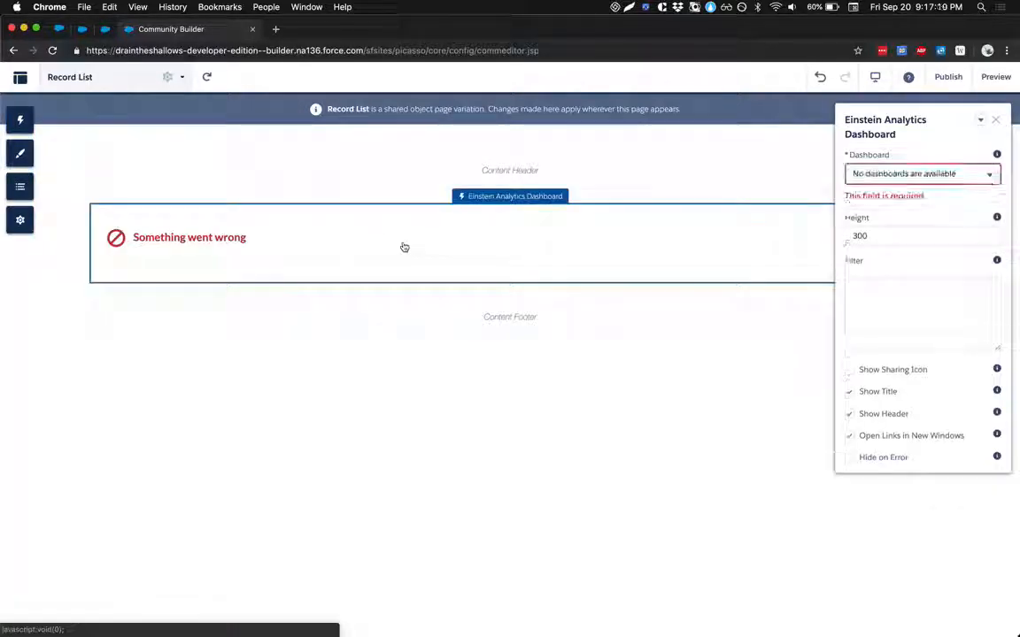
{"action": "left_click", "coordinate": [921, 173]}
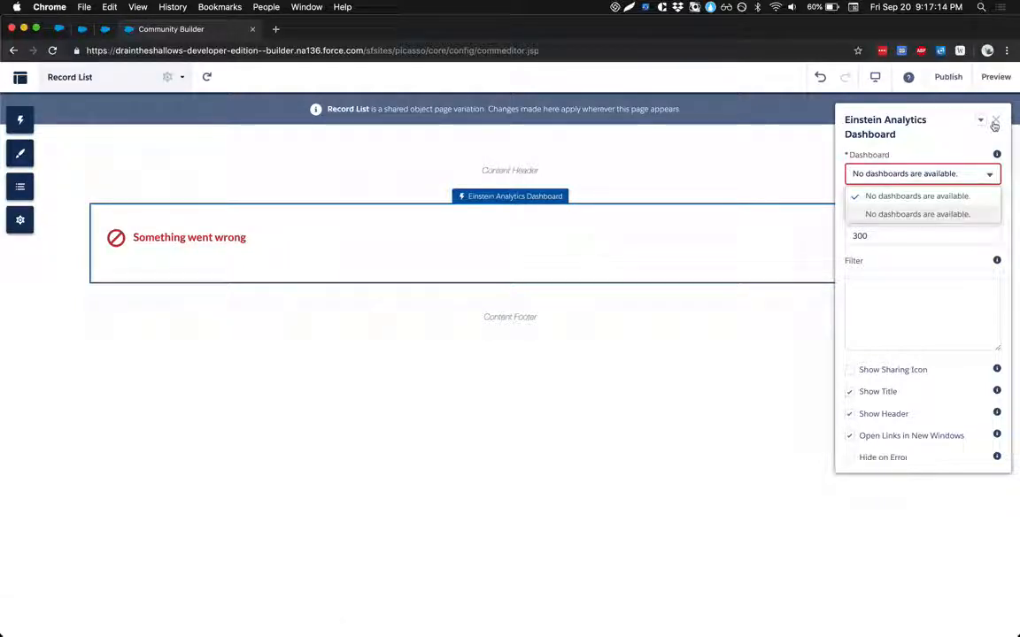
{"action": "left_click", "coordinate": [991, 121]}
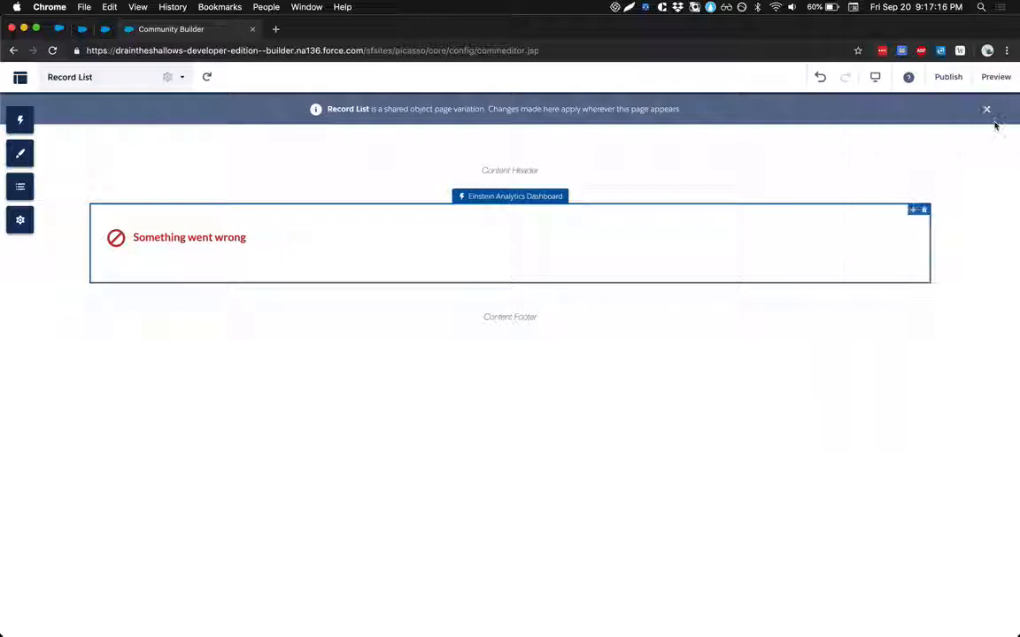
{"action": "left_click", "coordinate": [19, 120]}
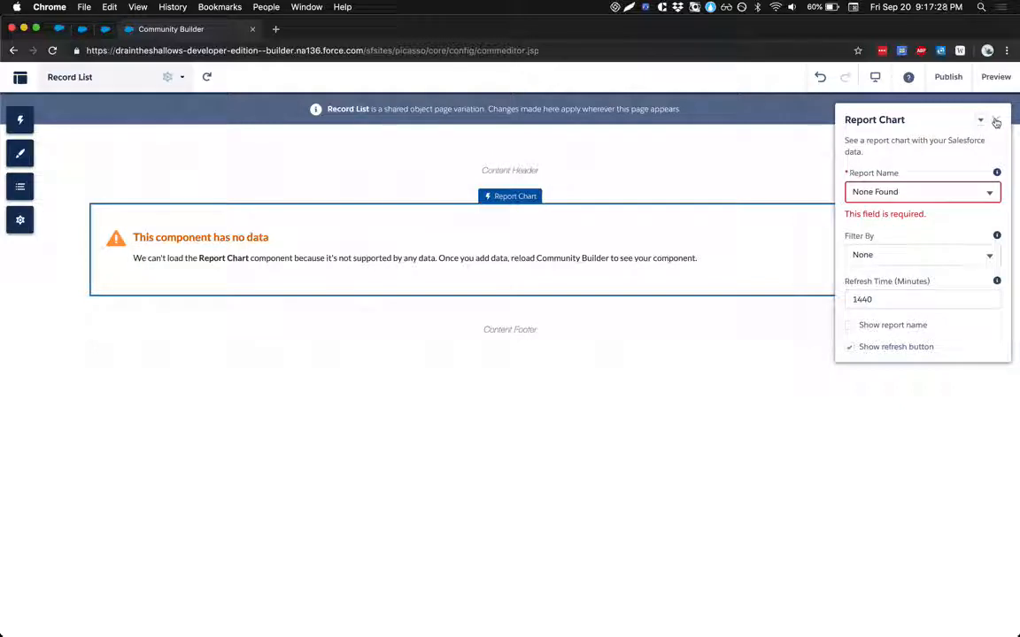
Place a Report List showing Recent reports below the Report Chart
{"action": "left_click", "coordinate": [995, 120]}
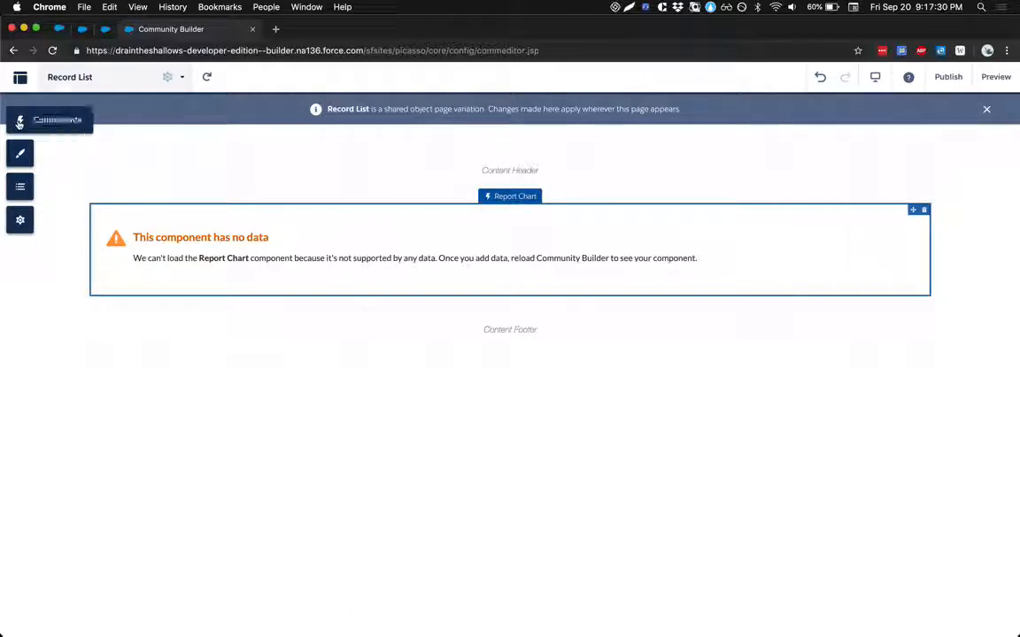
{"action": "left_click", "coordinate": [18, 121]}
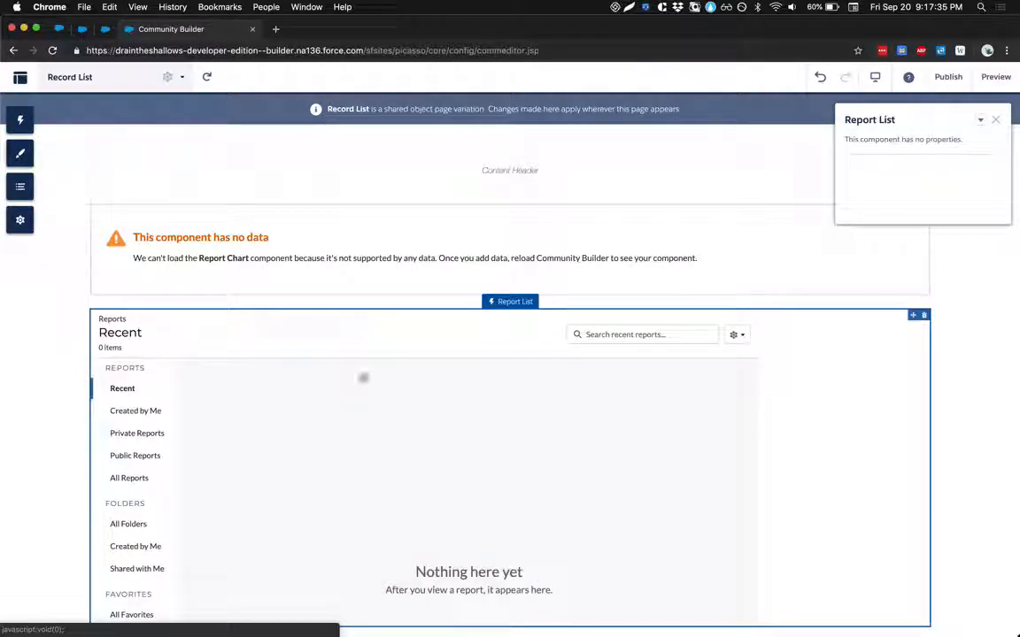
{"action": "scroll", "scroll_direction": "down", "scroll_amount": 3}
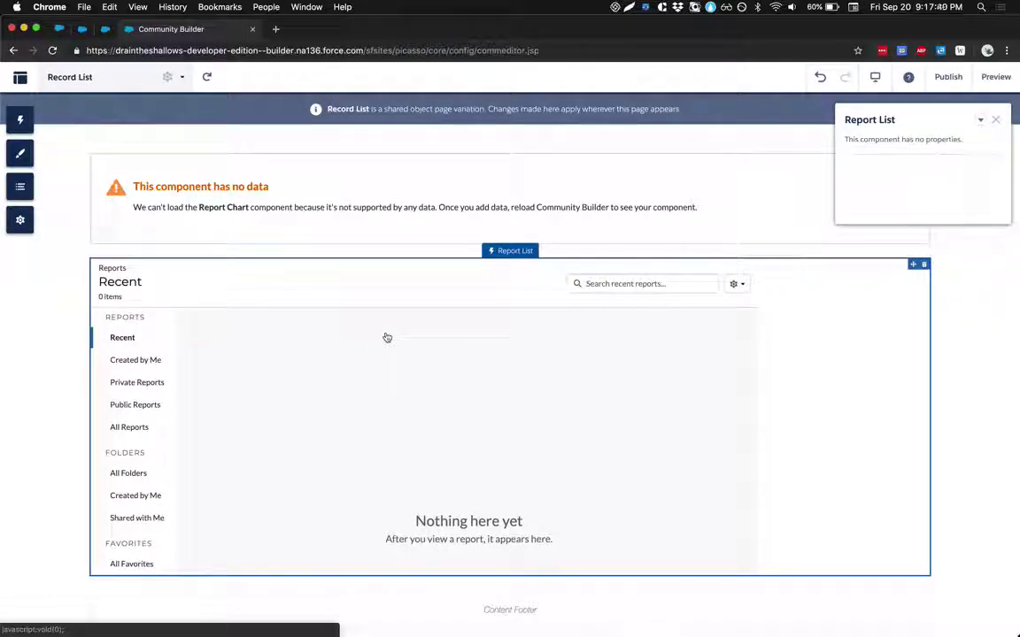
{"action": "mouse_move", "coordinate": [326, 337]}
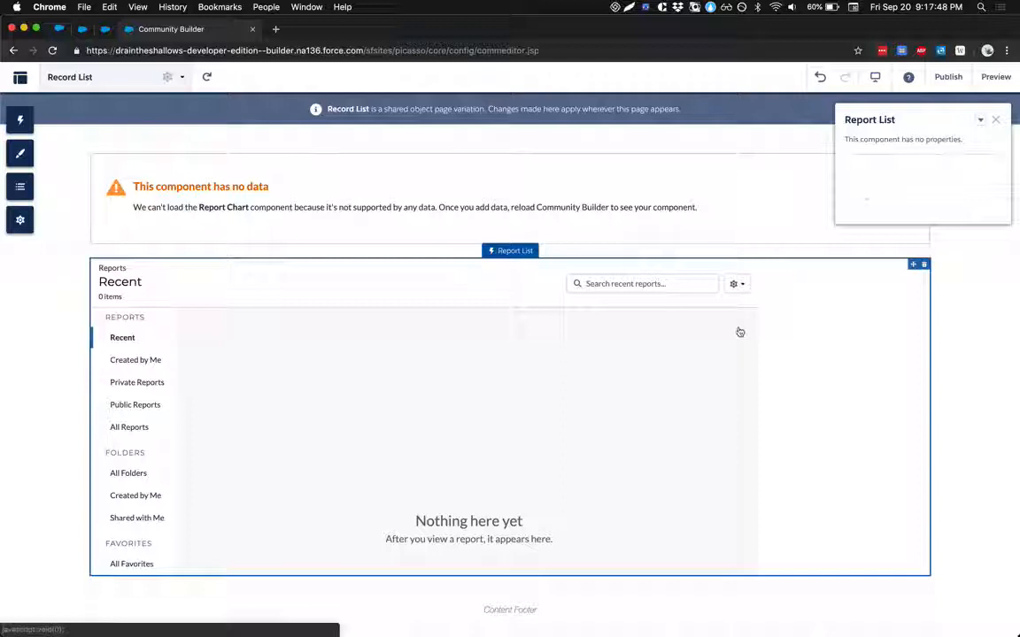
{"action": "mouse_move", "coordinate": [417, 439]}
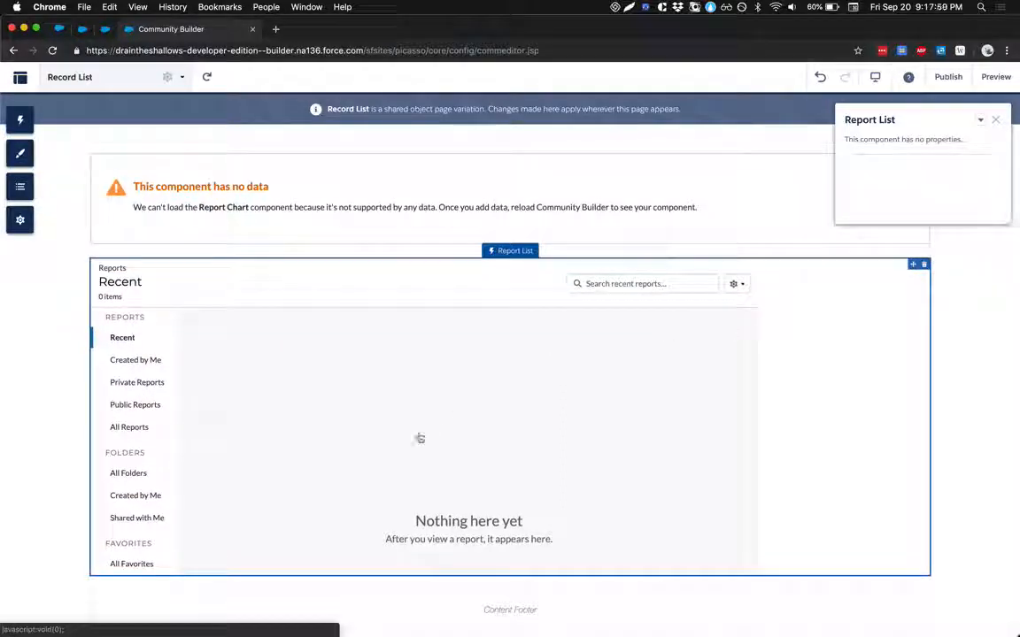
{"action": "mouse_move", "coordinate": [128, 403]}
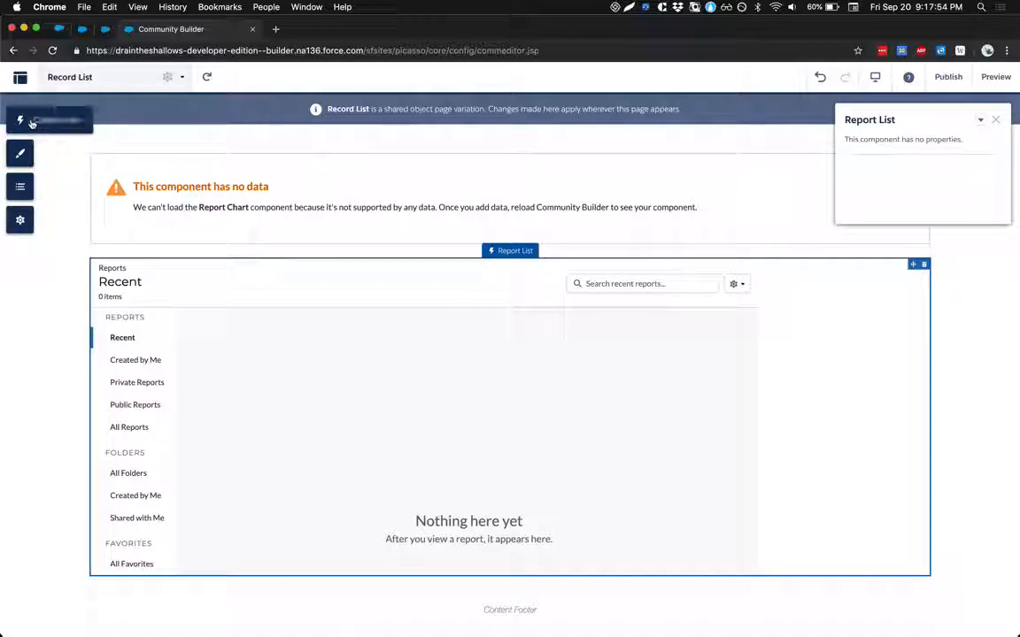
Place a Report Summary between the Report Chart and the Report List
{"action": "left_click", "coordinate": [19, 118]}
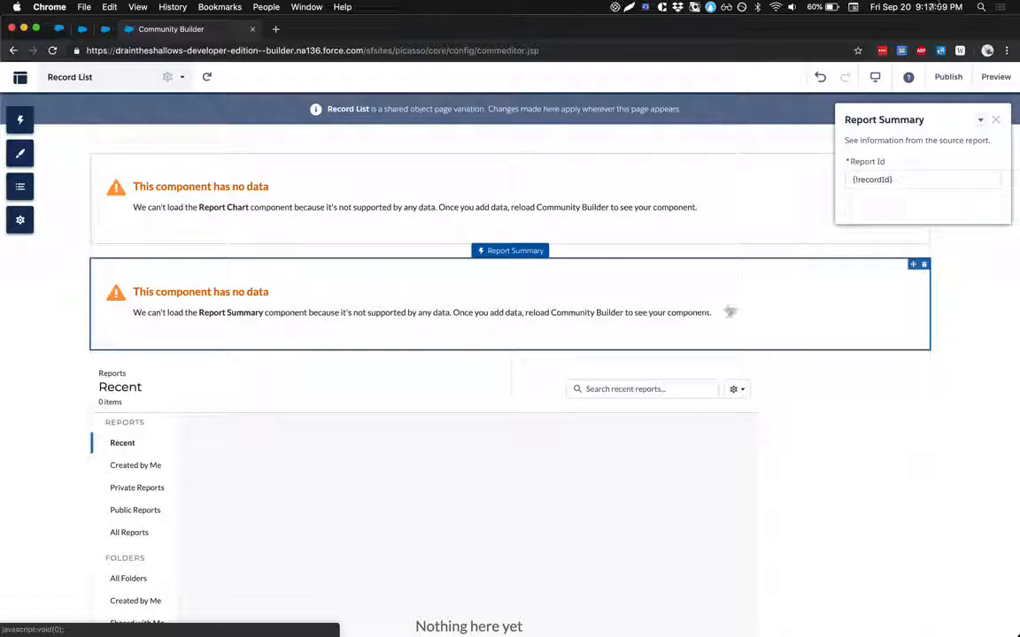
{"action": "left_click", "coordinate": [899, 179]}
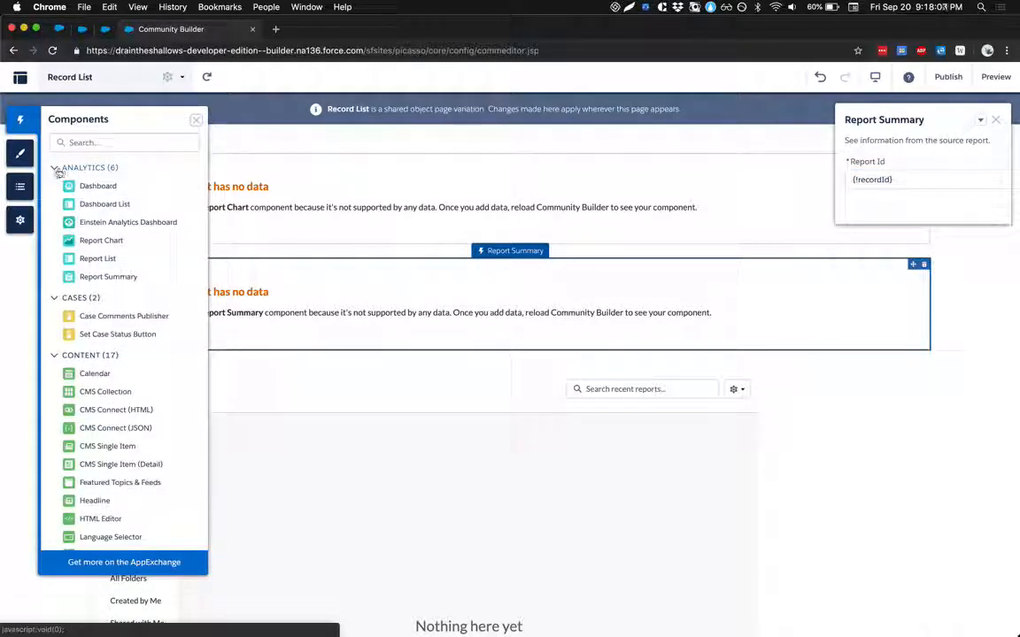
{"action": "mouse_move", "coordinate": [74, 184]}
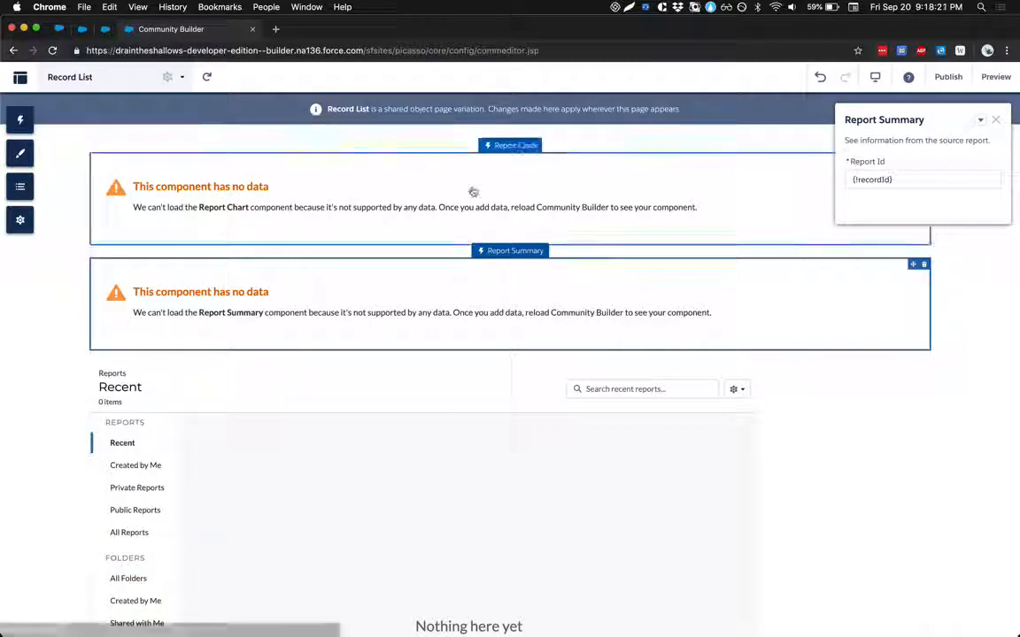
{"action": "left_click", "coordinate": [20, 120]}
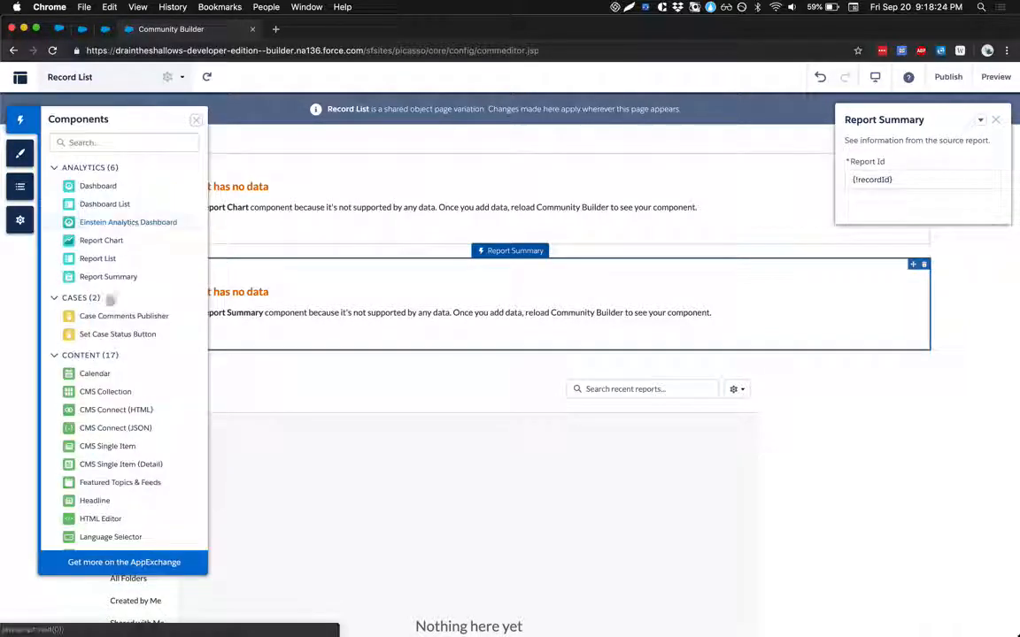